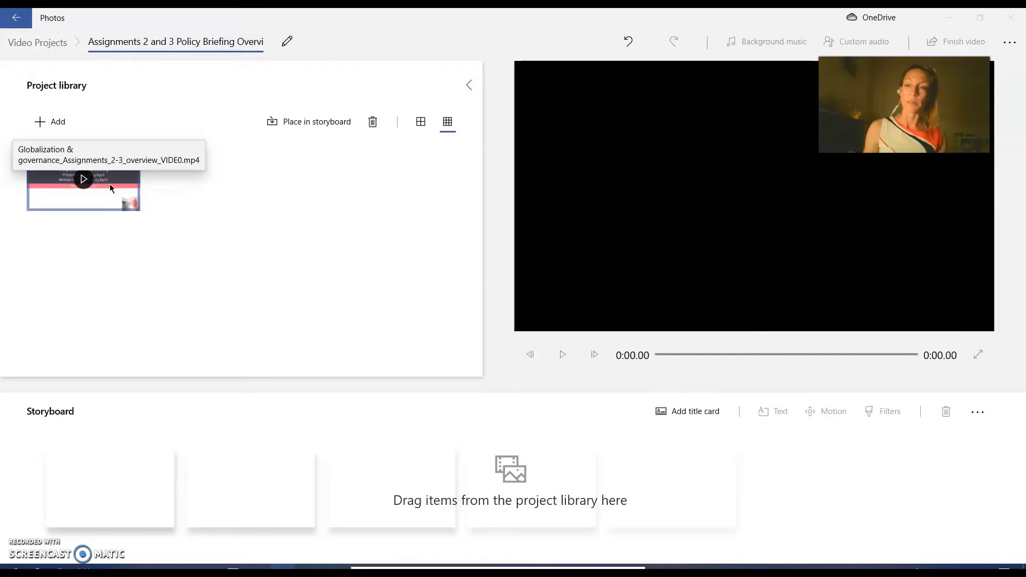
Place the 7:26 Globalization & Governance lecture video on the storyboard and add a blank title card.
drag(84, 180, 267, 422)
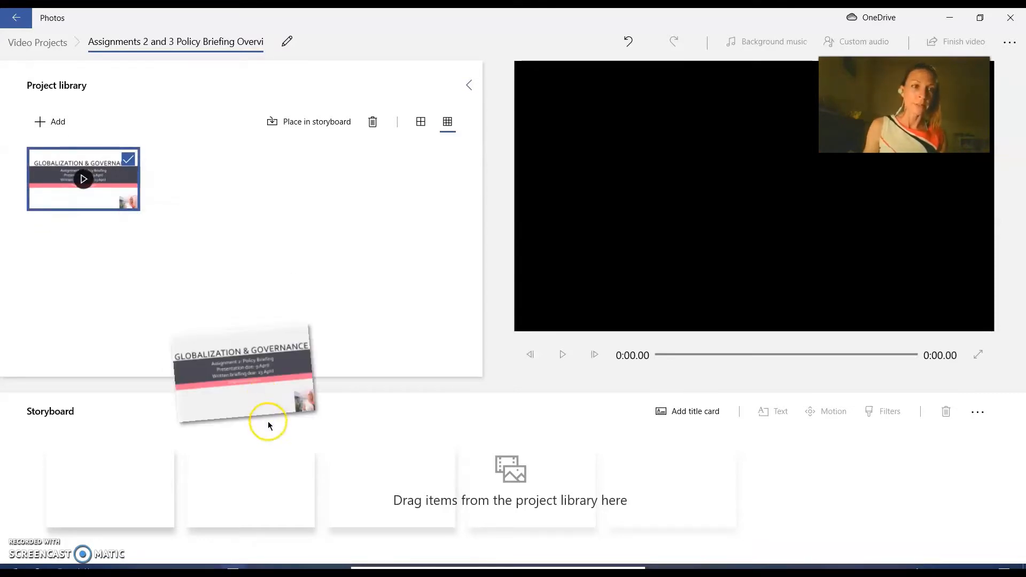
drag(242, 373, 112, 487)
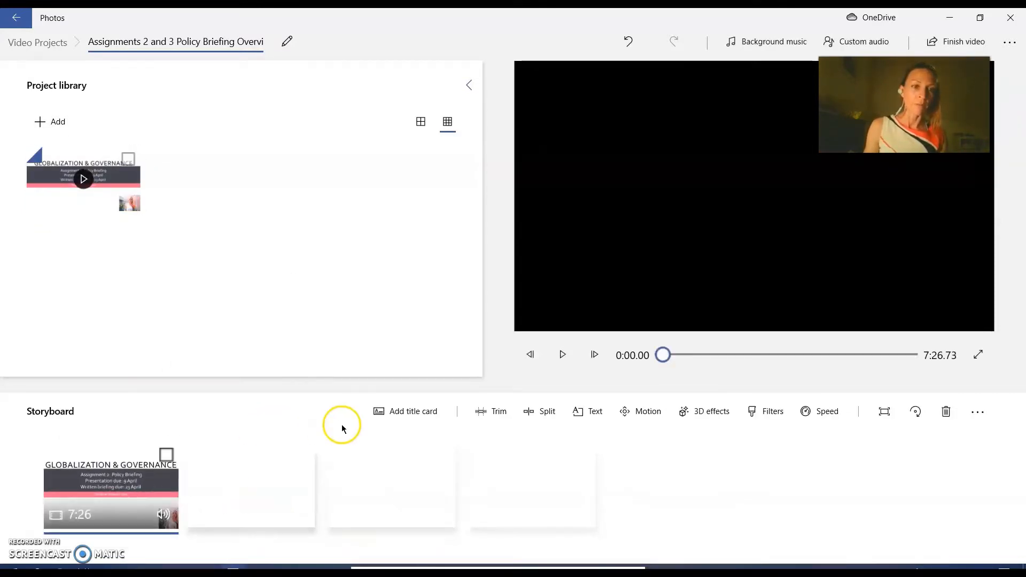
click(405, 411)
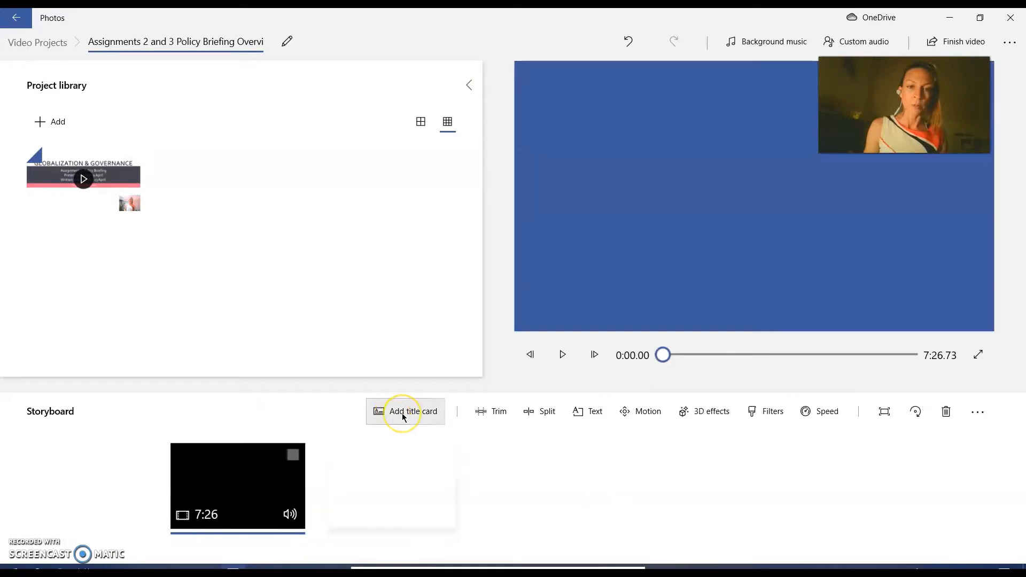
Add a second blank title card and start editing the first card's text.
click(404, 411)
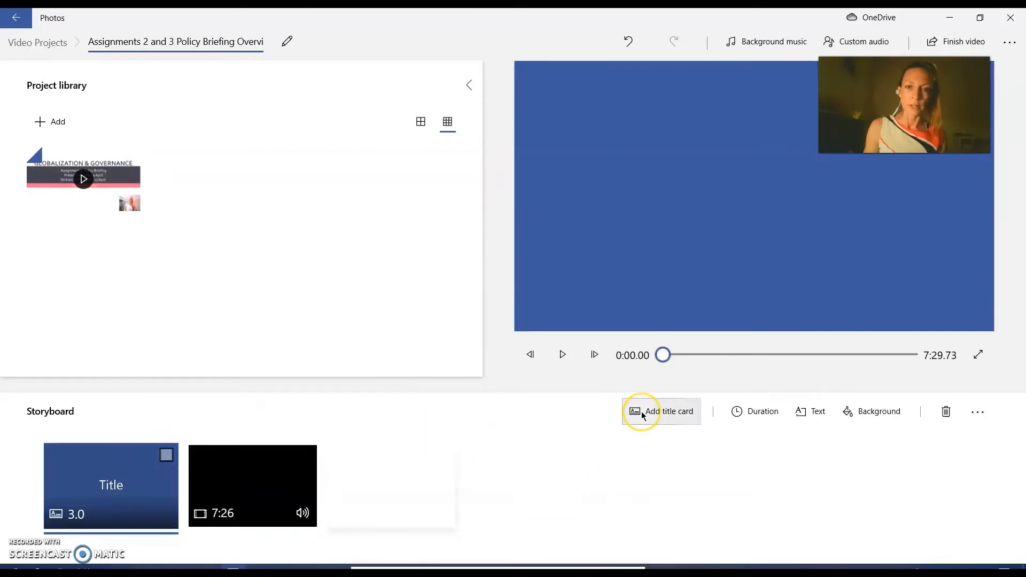
click(661, 412)
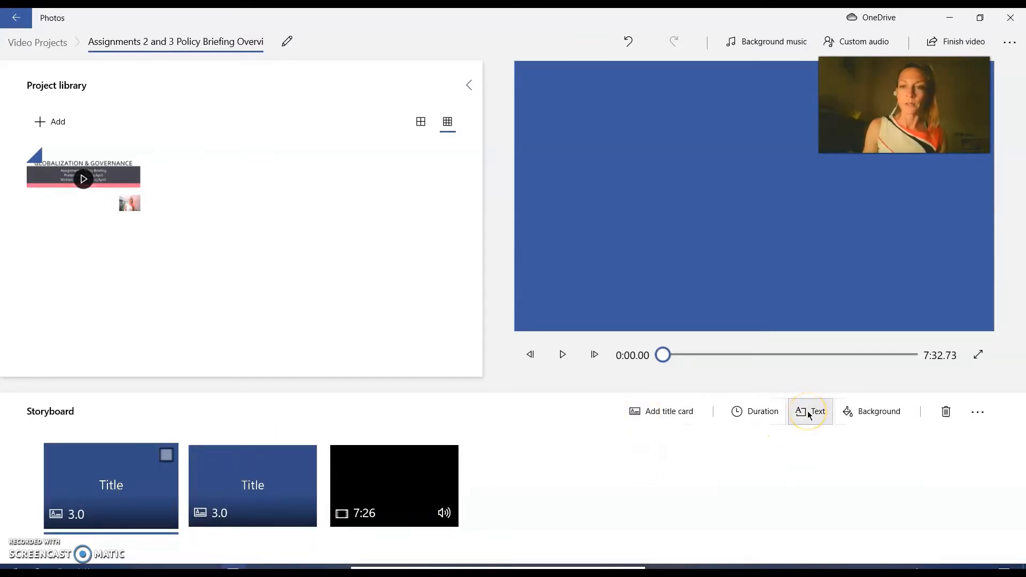
click(811, 411)
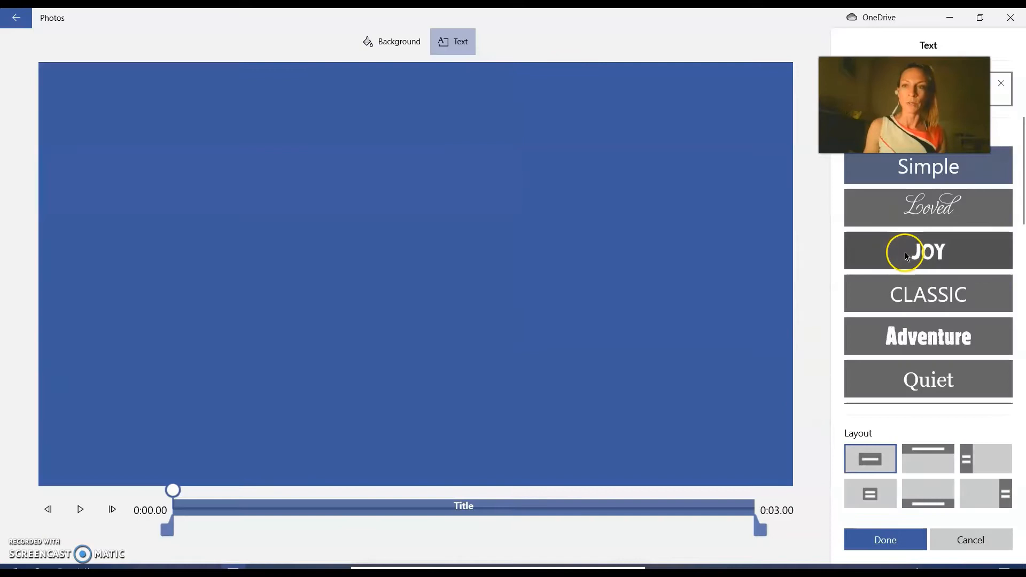
Set the first card's text to 'sppm globalization and governance' in the JOY animated style.
click(927, 251)
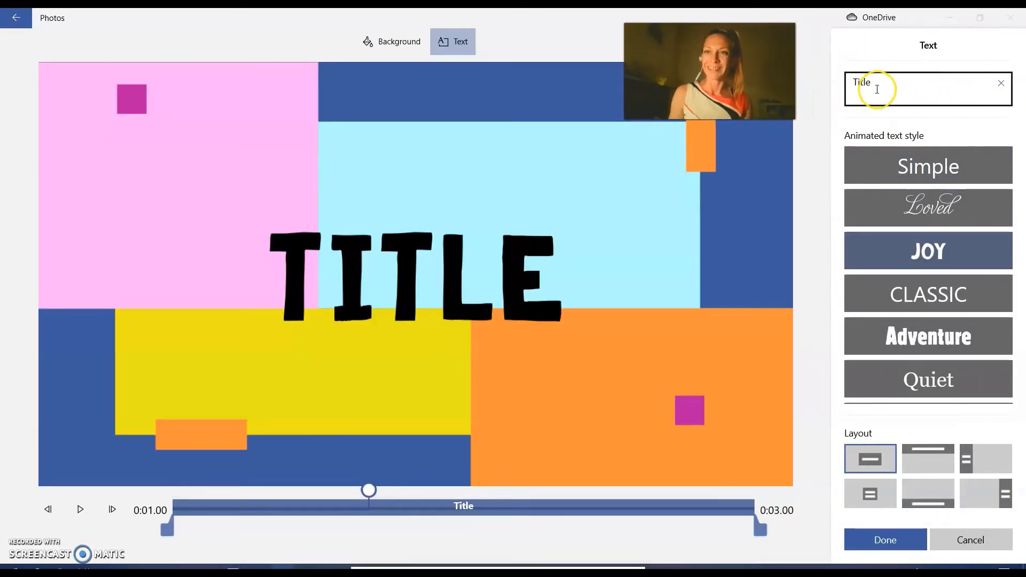
text(sppm globalization)
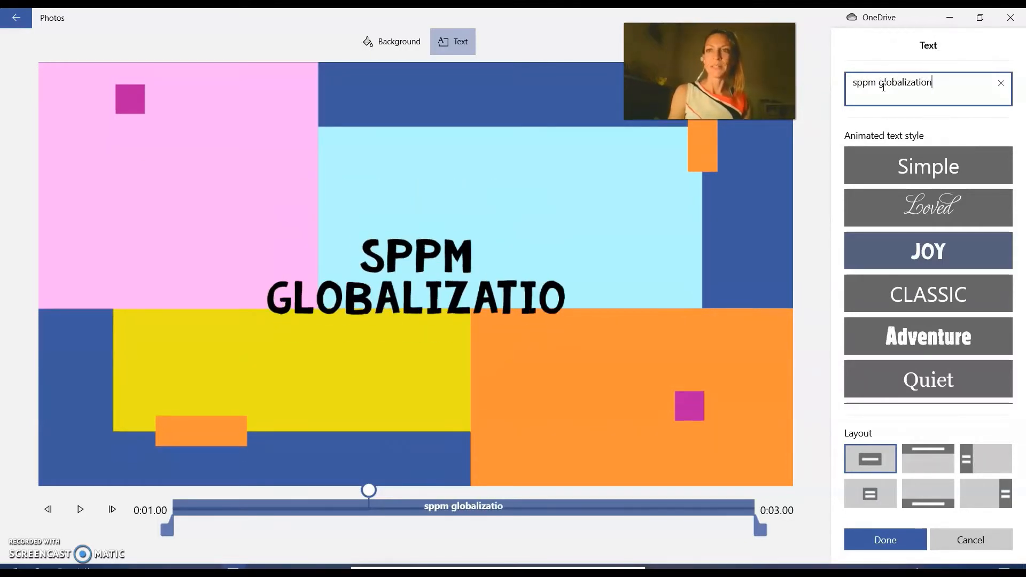
text(and g)
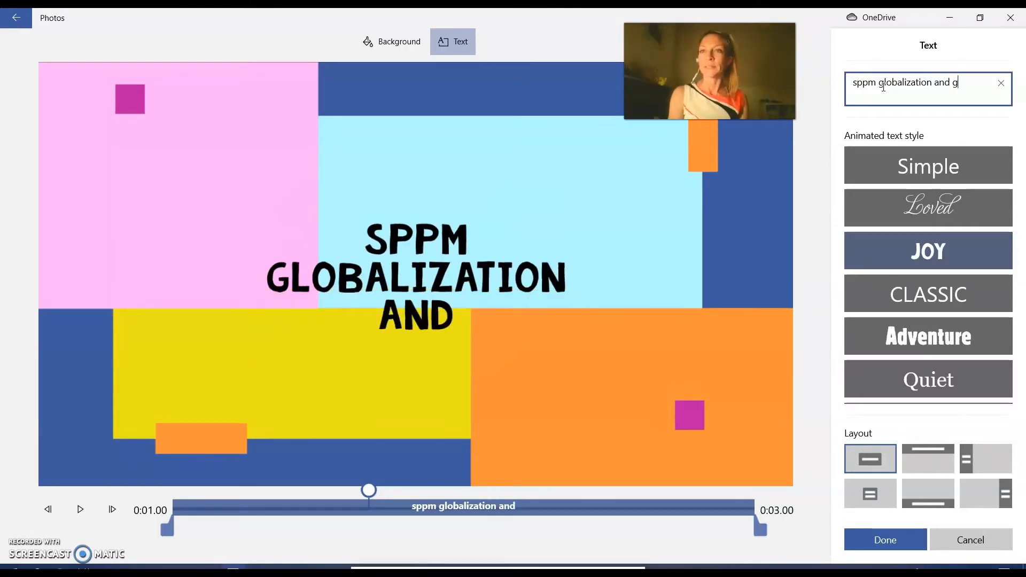
text(overnance)
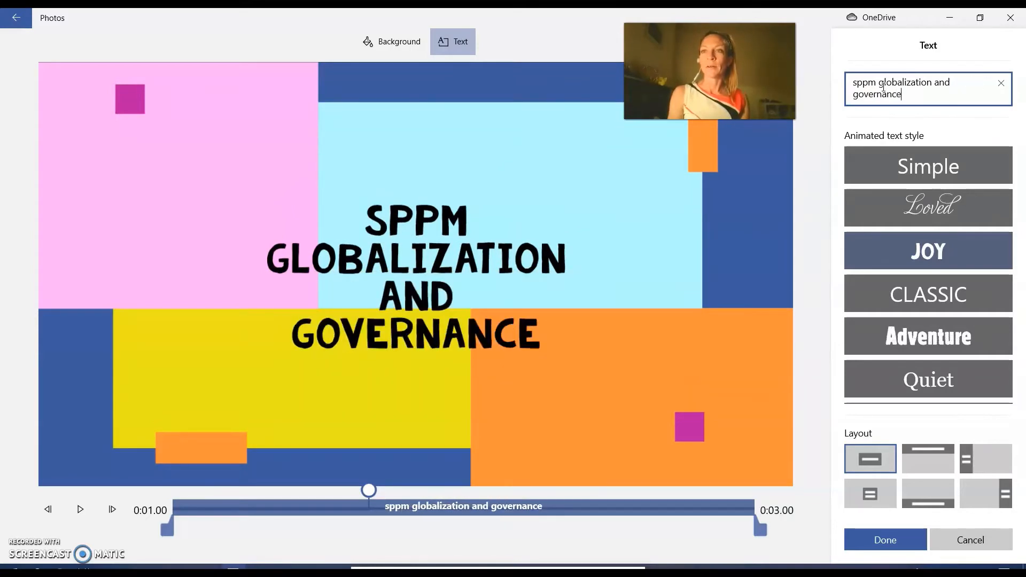
click(884, 540)
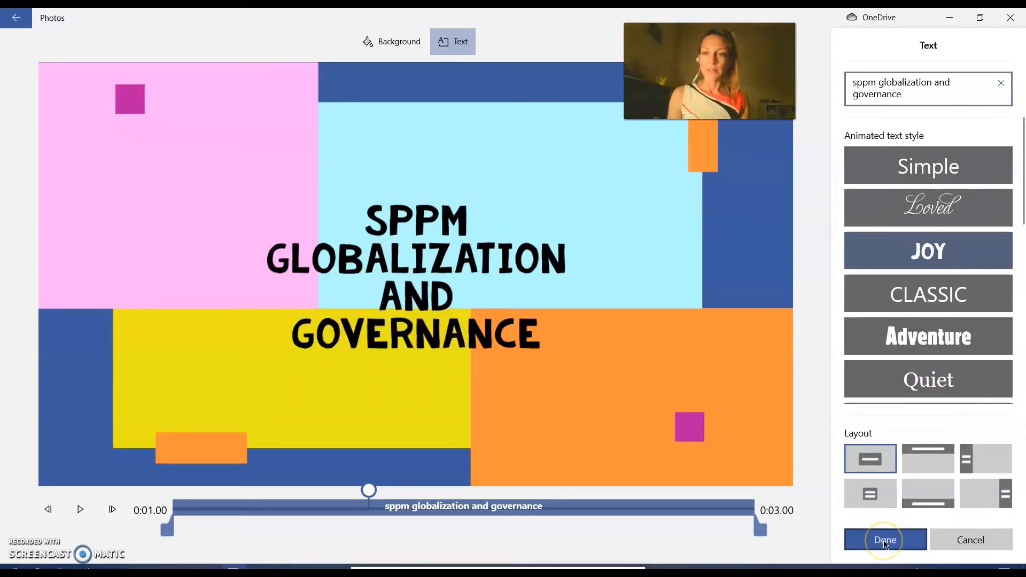
Return to the storyboard and add another title card so a placeholder TITLE card leads the project.
click(884, 540)
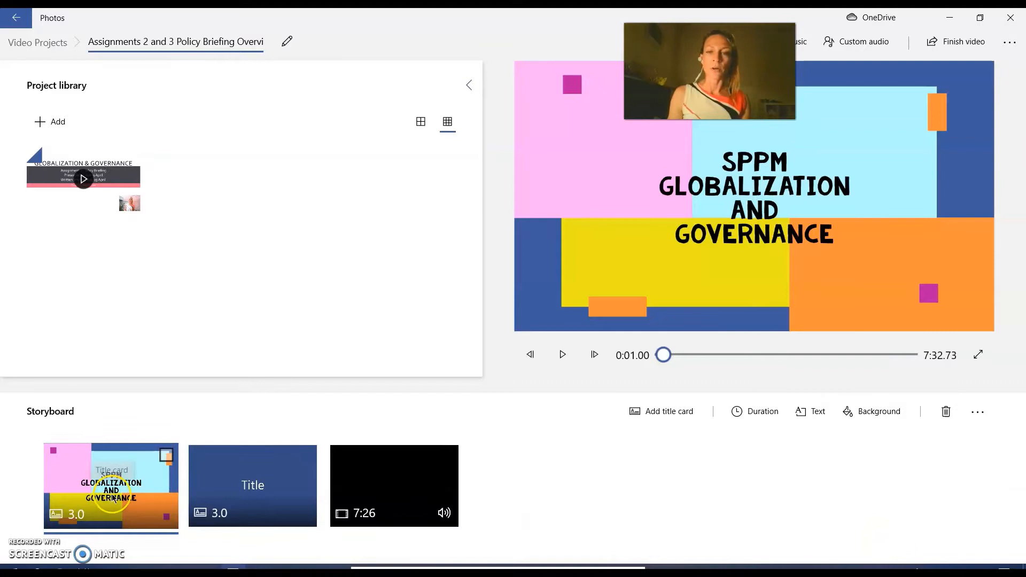
mouse_move(755, 411)
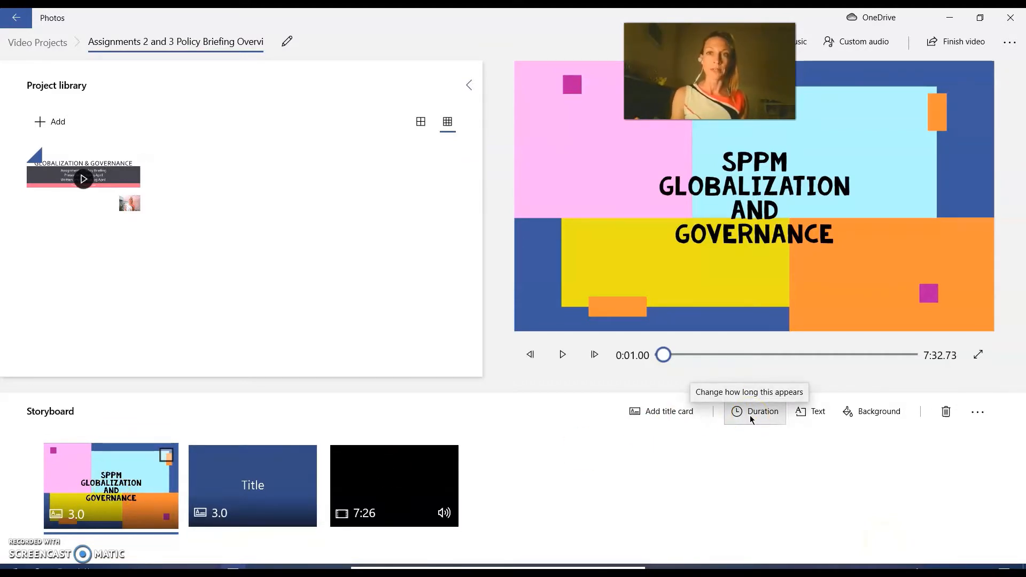
click(755, 411)
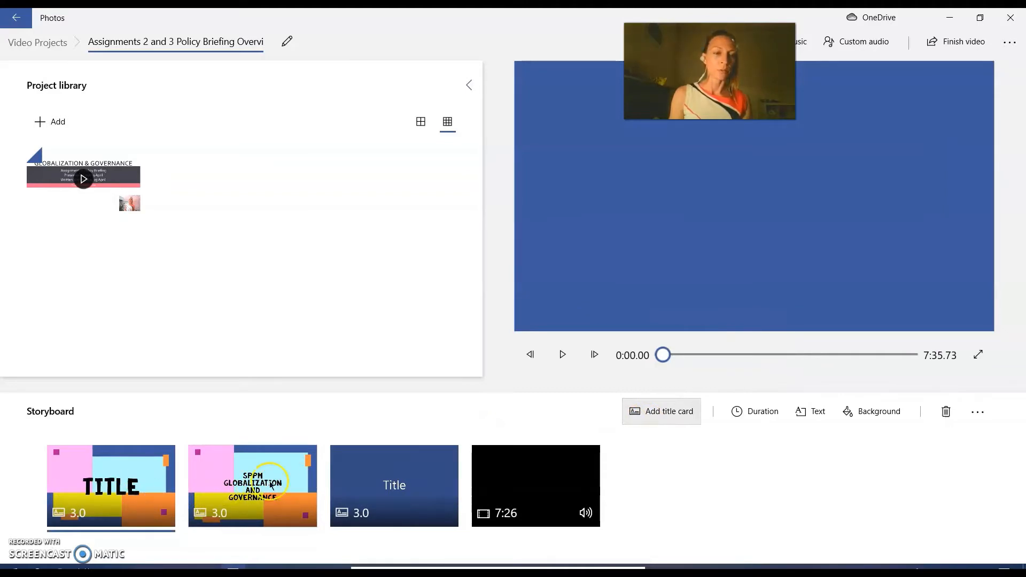
Open the project's Custom audio panel from the Video Editor toolbar.
click(111, 486)
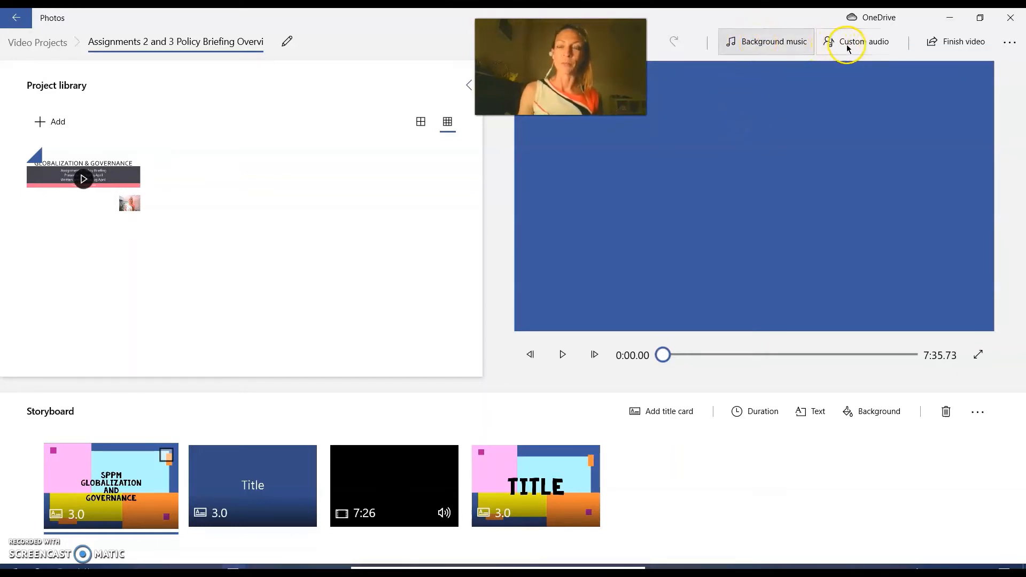
click(767, 41)
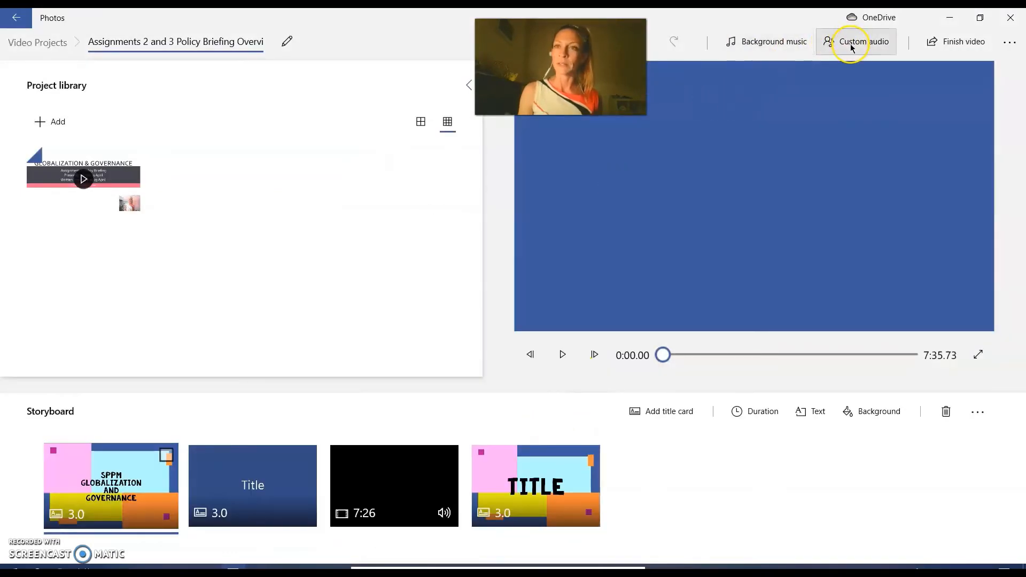
click(863, 41)
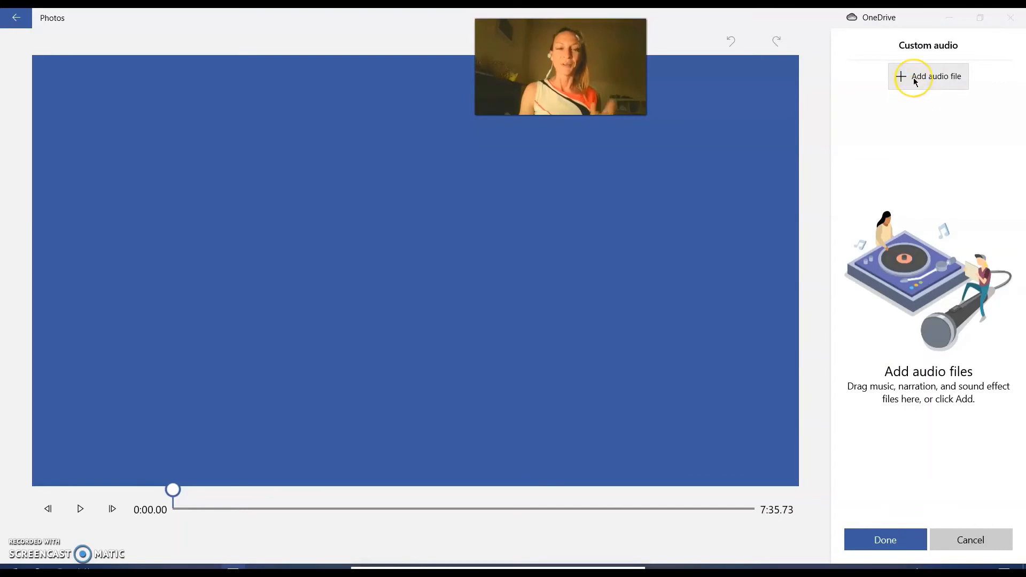
Add tsinghua.mp3 from This PC > Music > Video Projects as the custom audio.
click(928, 76)
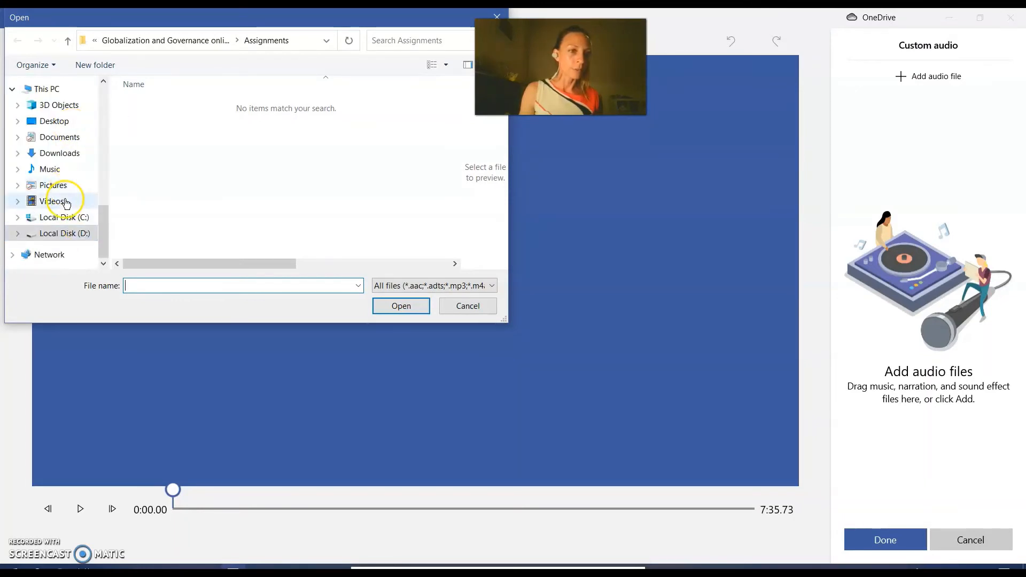
click(50, 169)
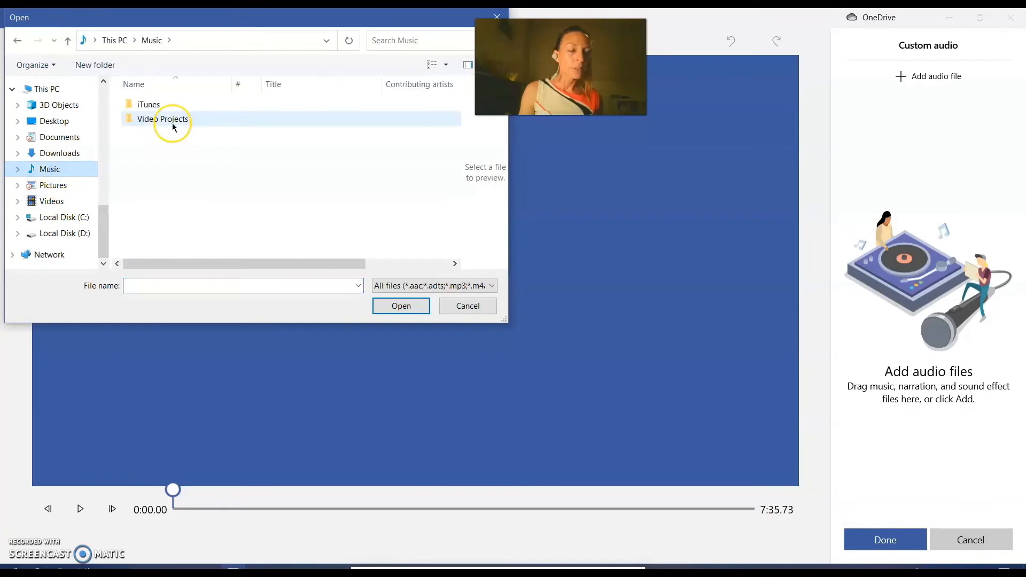
click(161, 119)
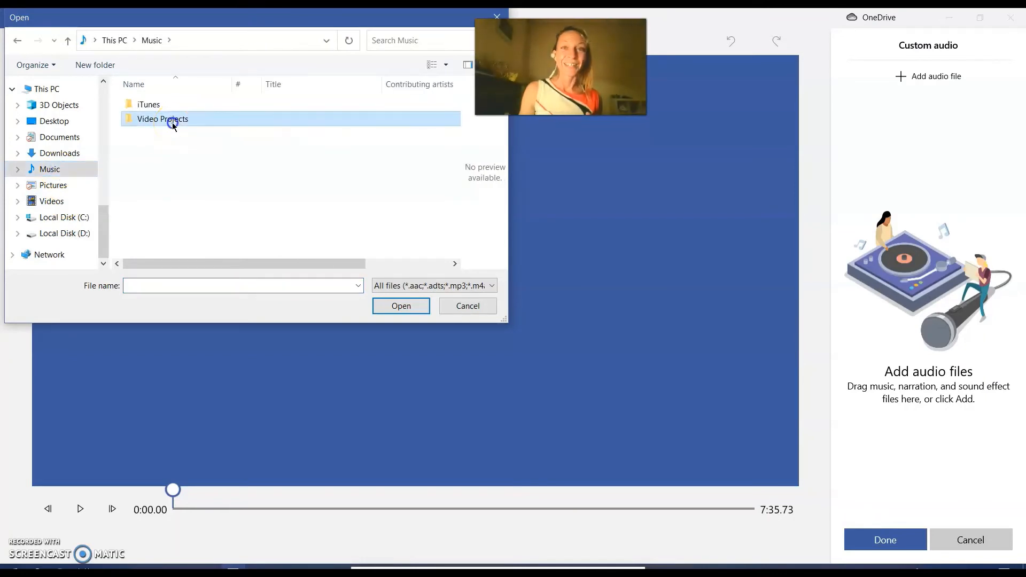
double_click(161, 119)
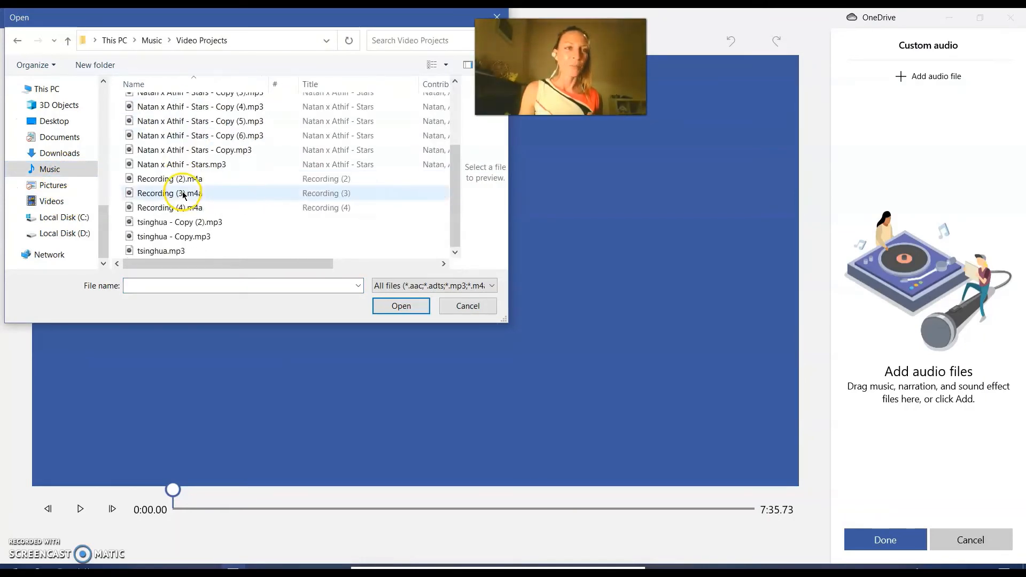
click(160, 251)
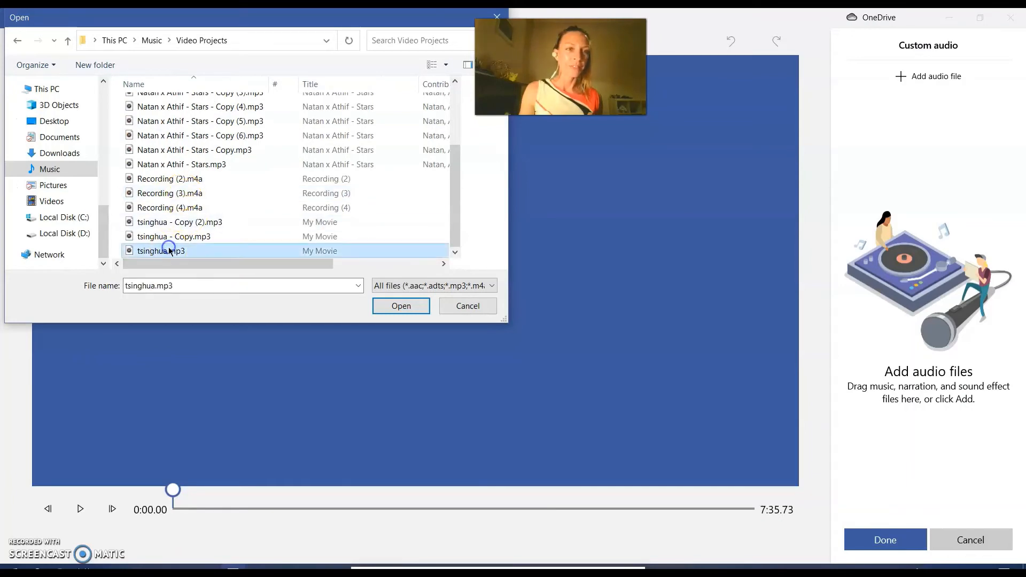
click(401, 305)
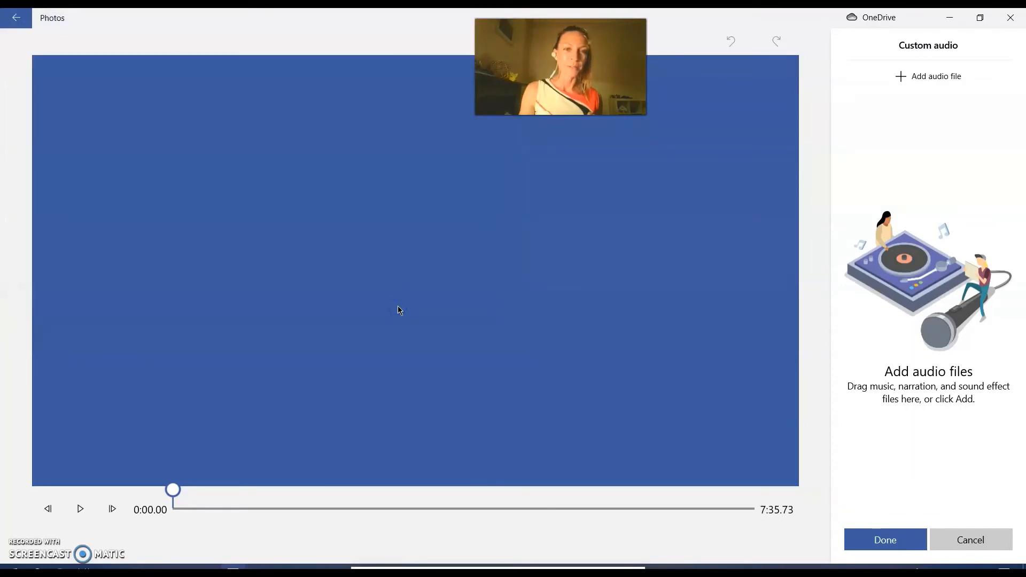
Lower the tsinghua track's volume to about 35 with fades left unchecked.
click(928, 76)
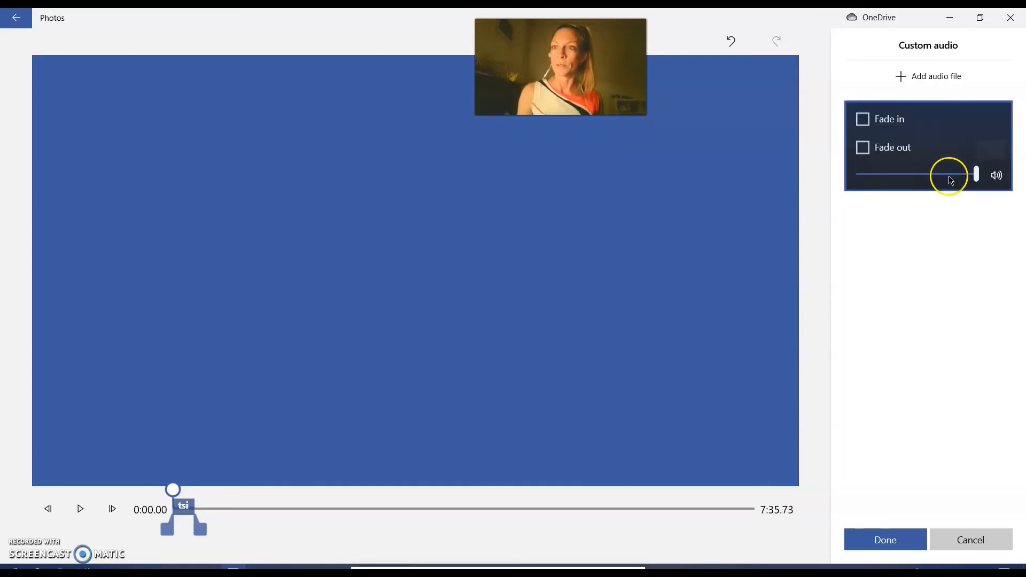
drag(950, 175, 975, 175)
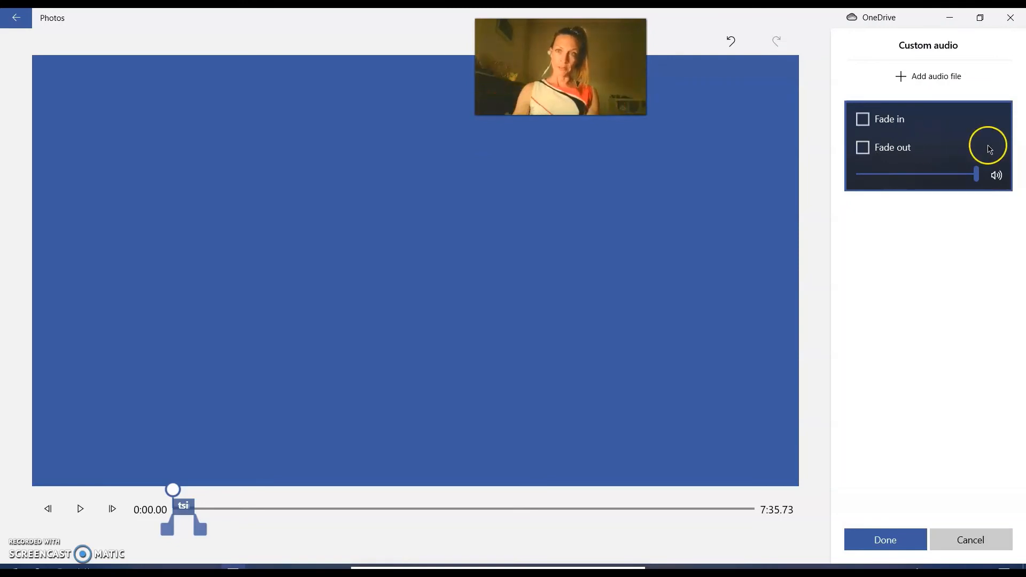
drag(975, 175, 902, 175)
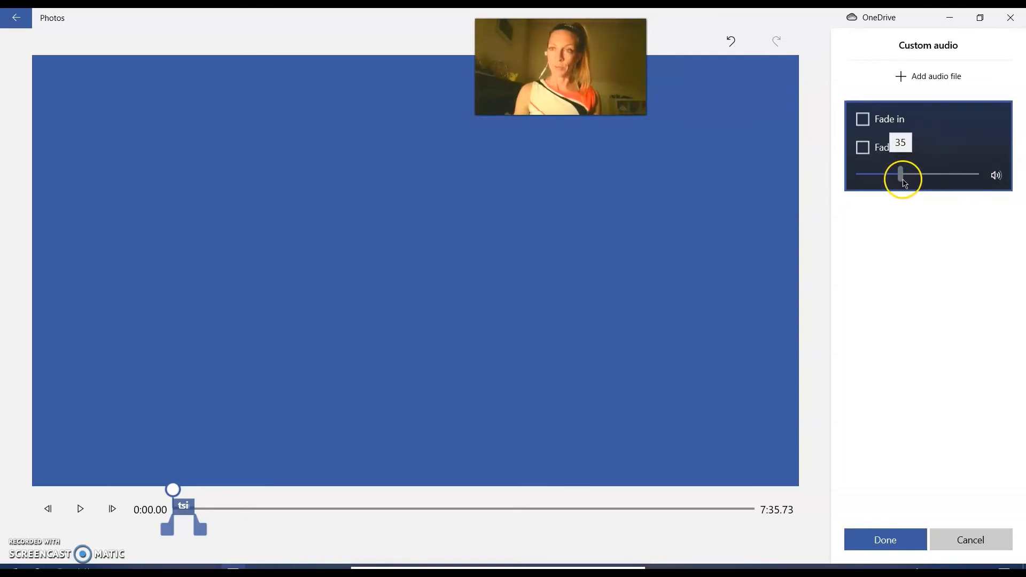
drag(902, 175, 907, 175)
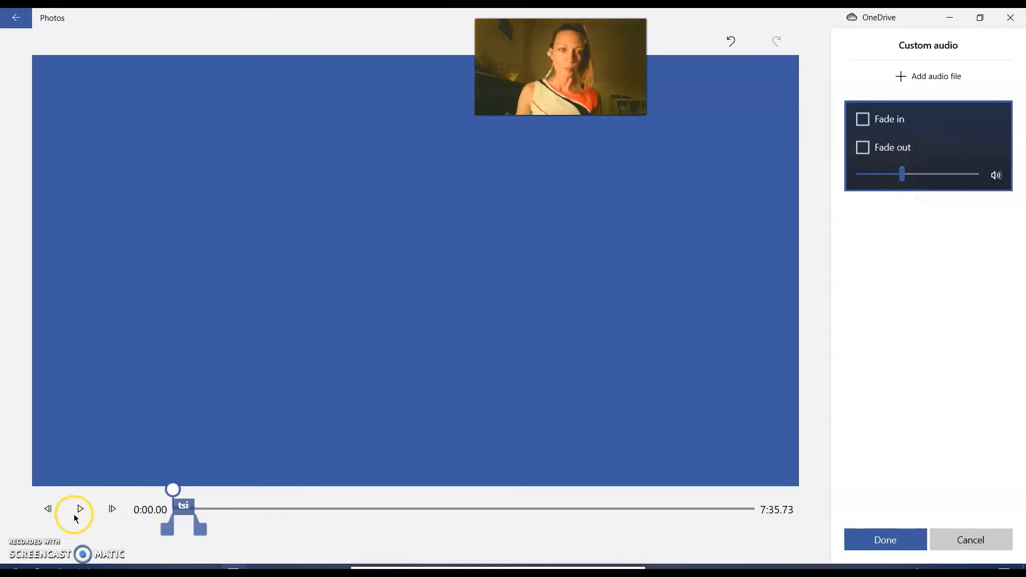
Preview the title cards with the audio, then keep the custom audio and return to the storyboard.
click(927, 76)
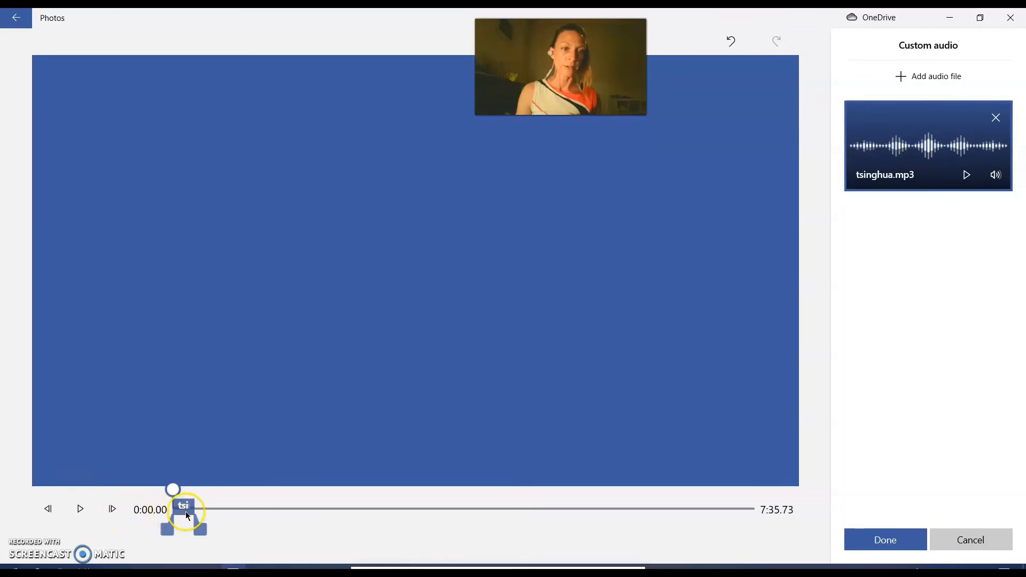
click(79, 509)
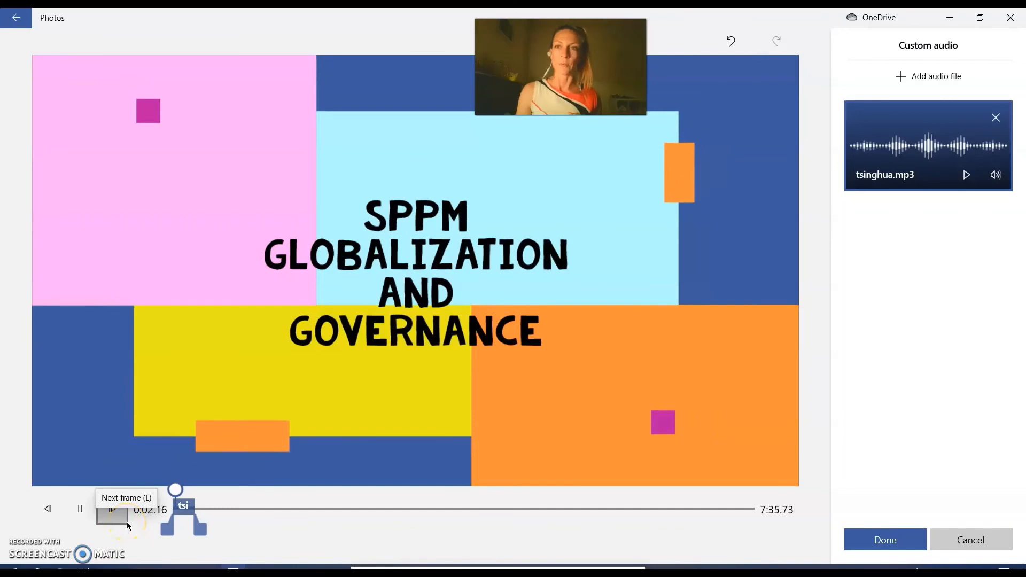
click(112, 510)
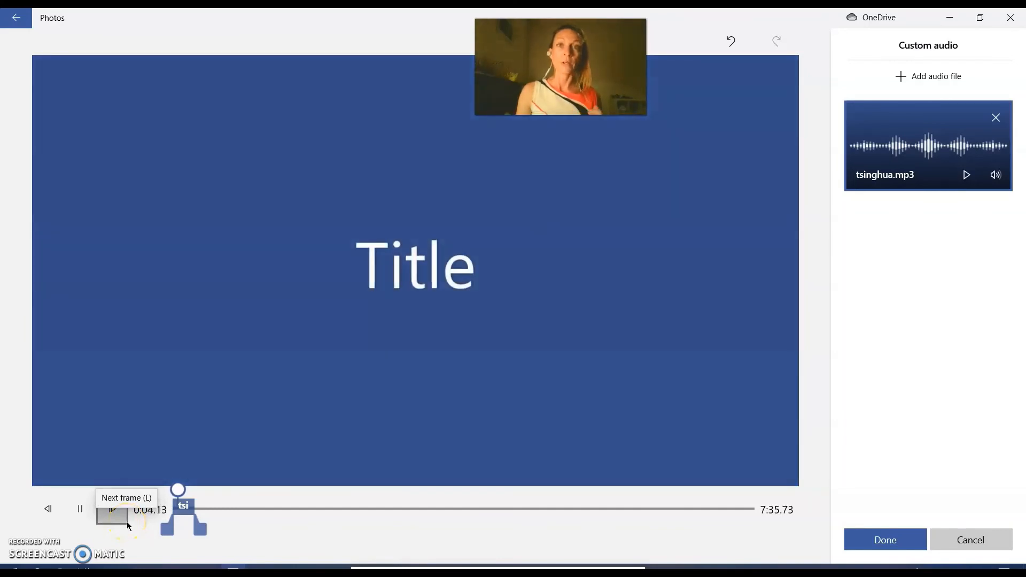
click(111, 509)
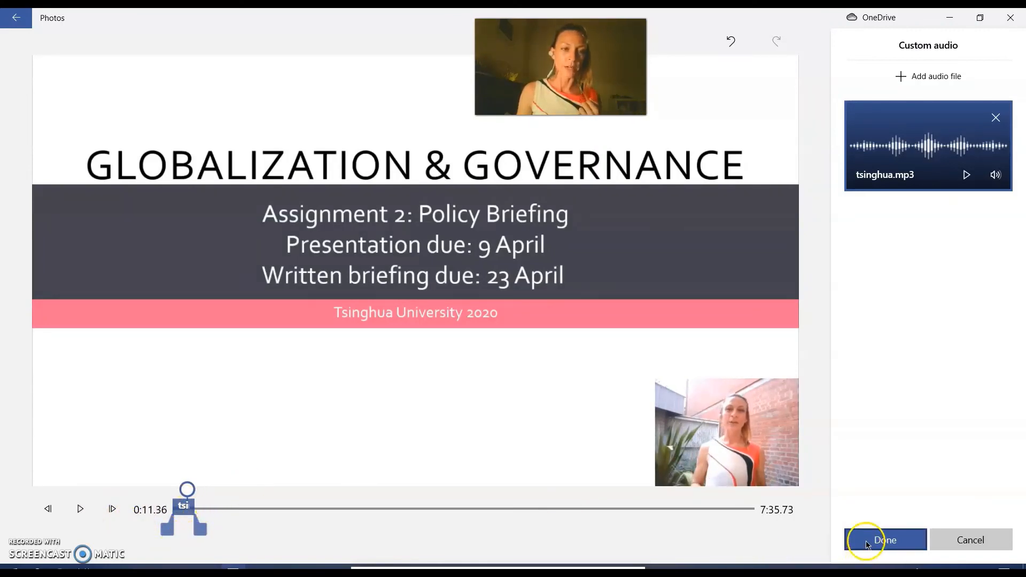
click(886, 540)
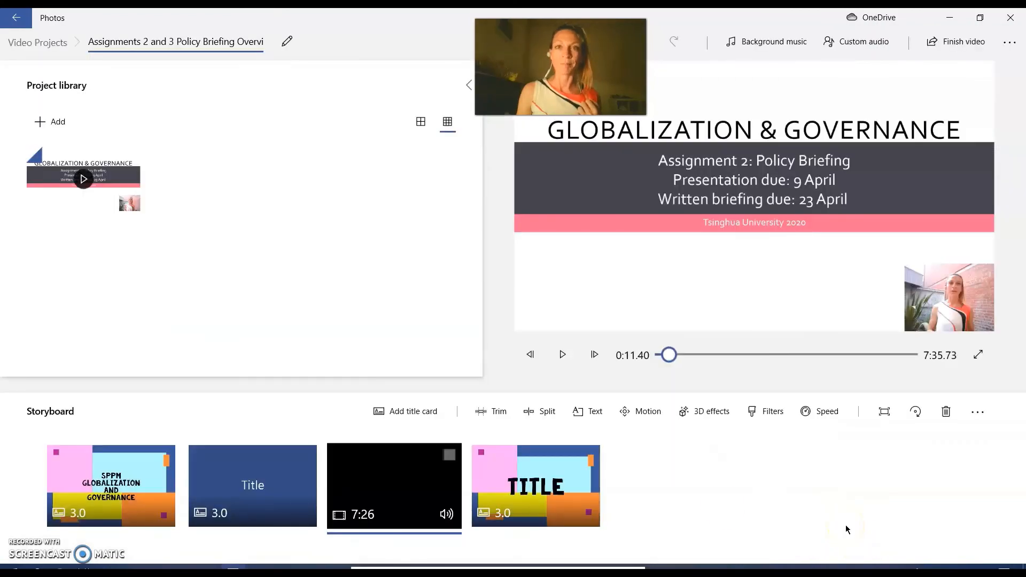